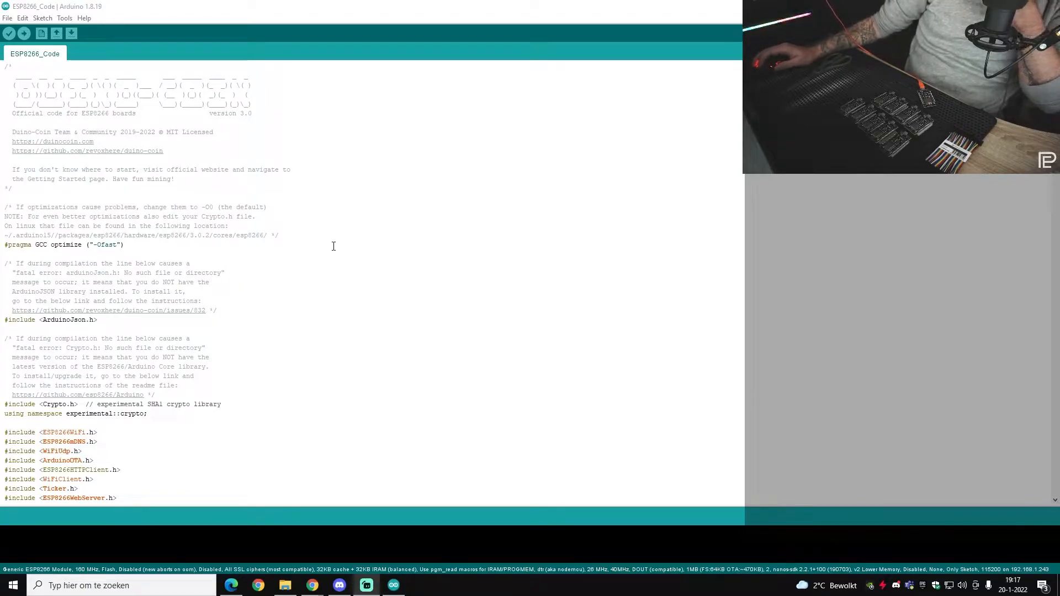
mouse_move(433, 194)
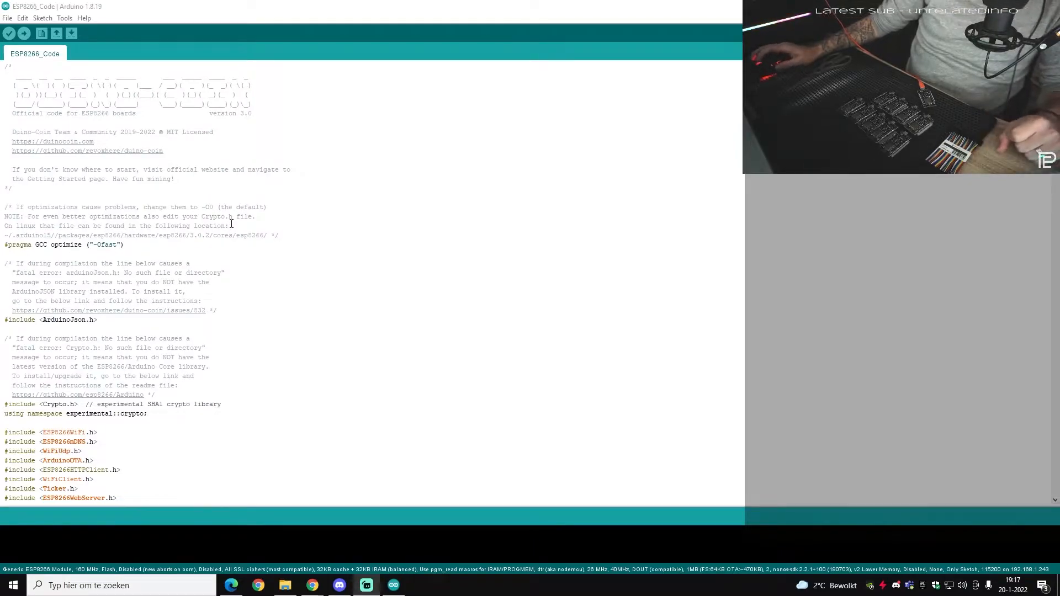
mouse_move(308, 259)
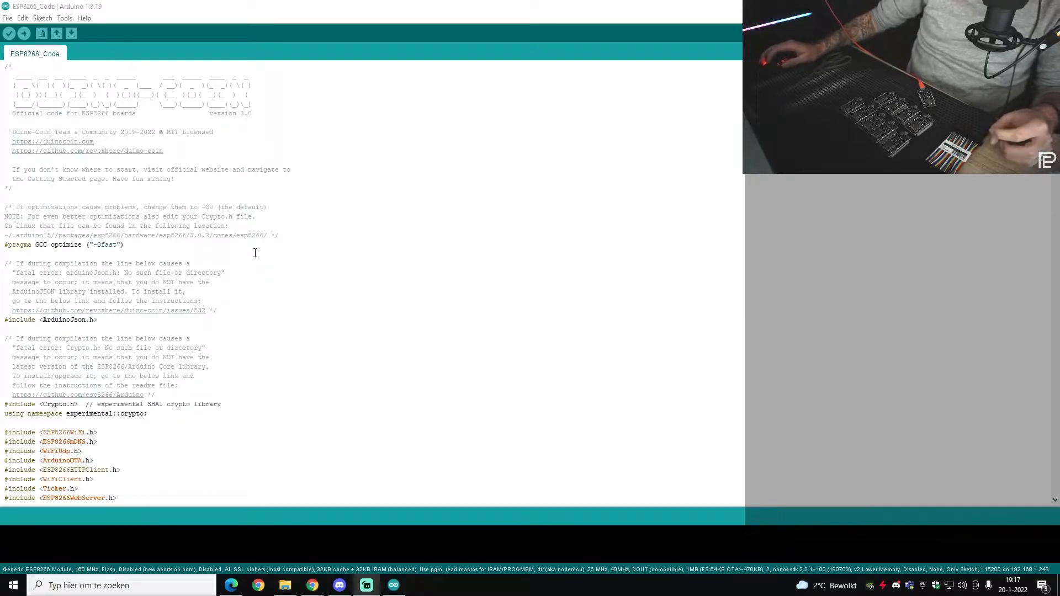
Step: Open the File menu for the open Duino-Coin ESP8266_Code sketch
left_click(8, 18)
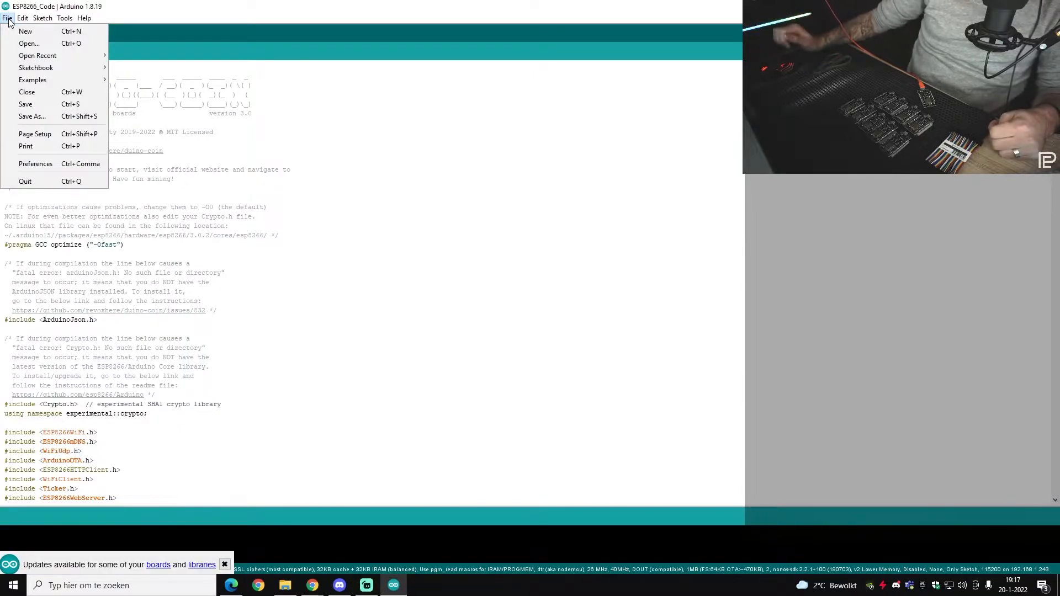
Step: Open Preferences and select the ESP8266 URL in Additional Boards Manager URLs
left_click(7, 18)
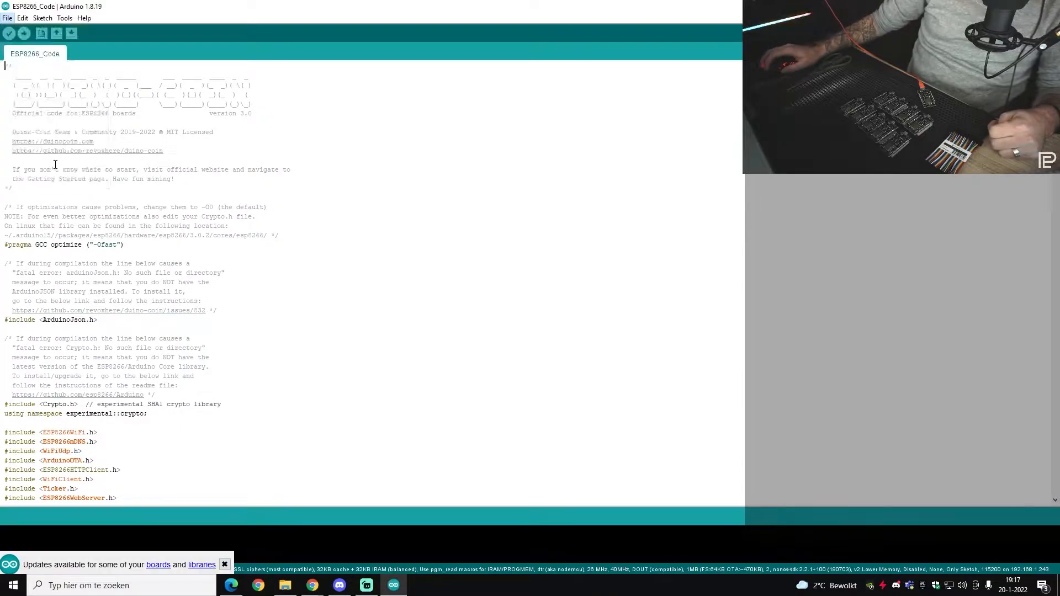
left_click(7, 18)
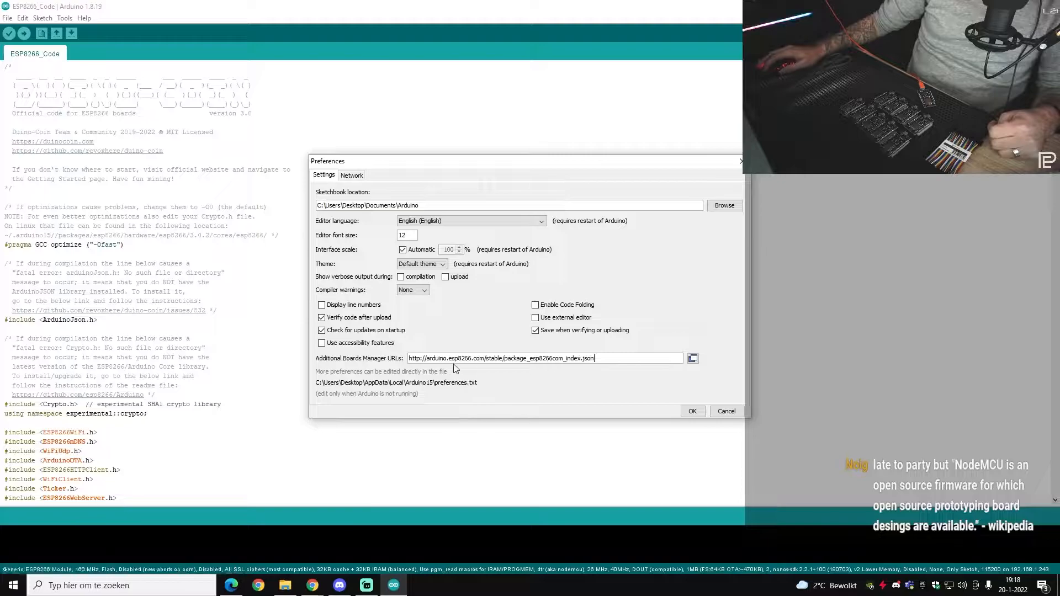
triple_click(503, 358)
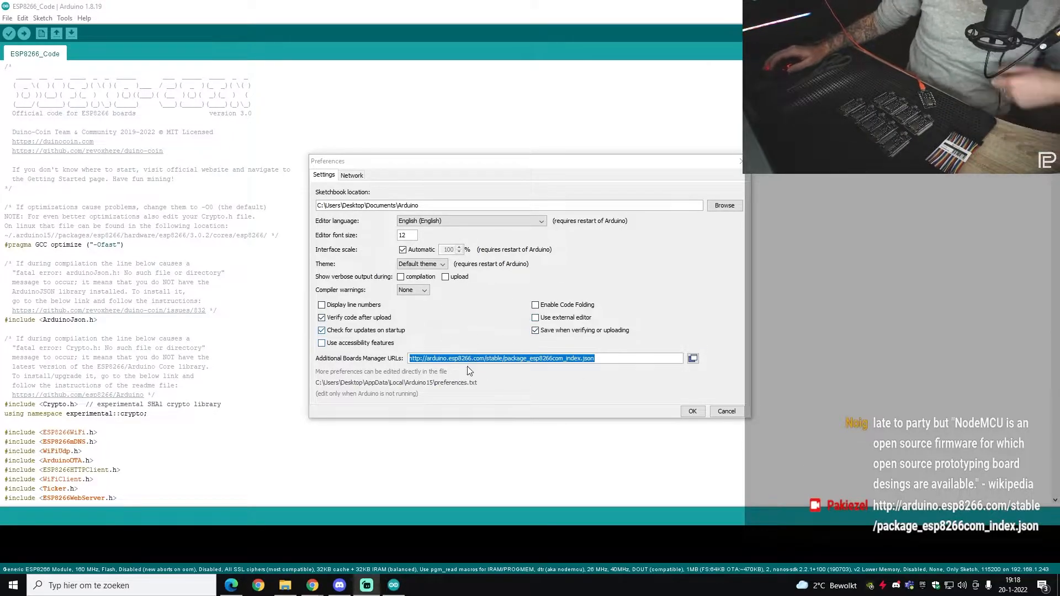
mouse_move(714, 167)
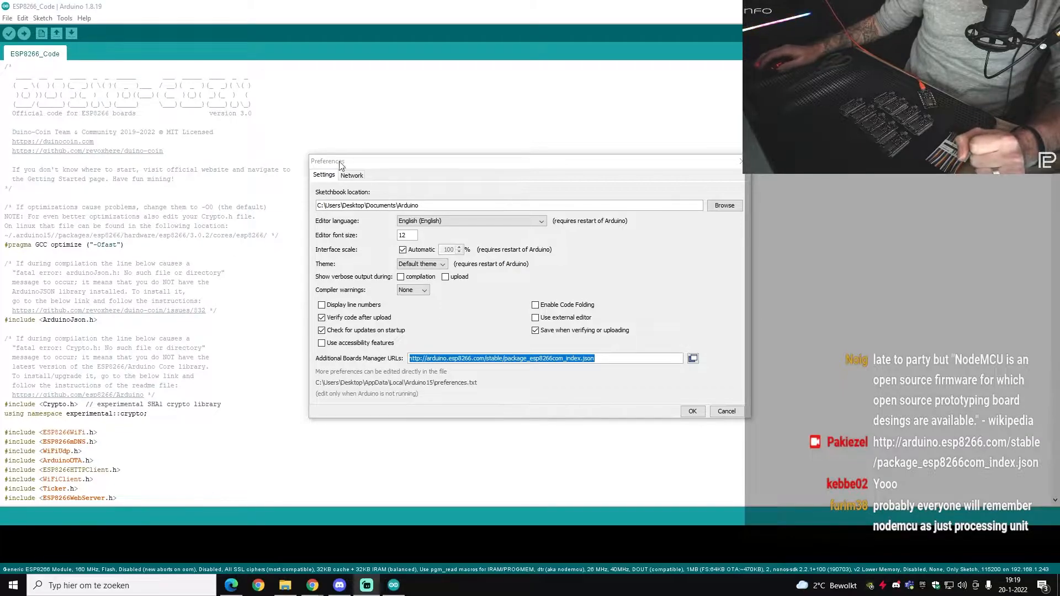
mouse_move(313, 101)
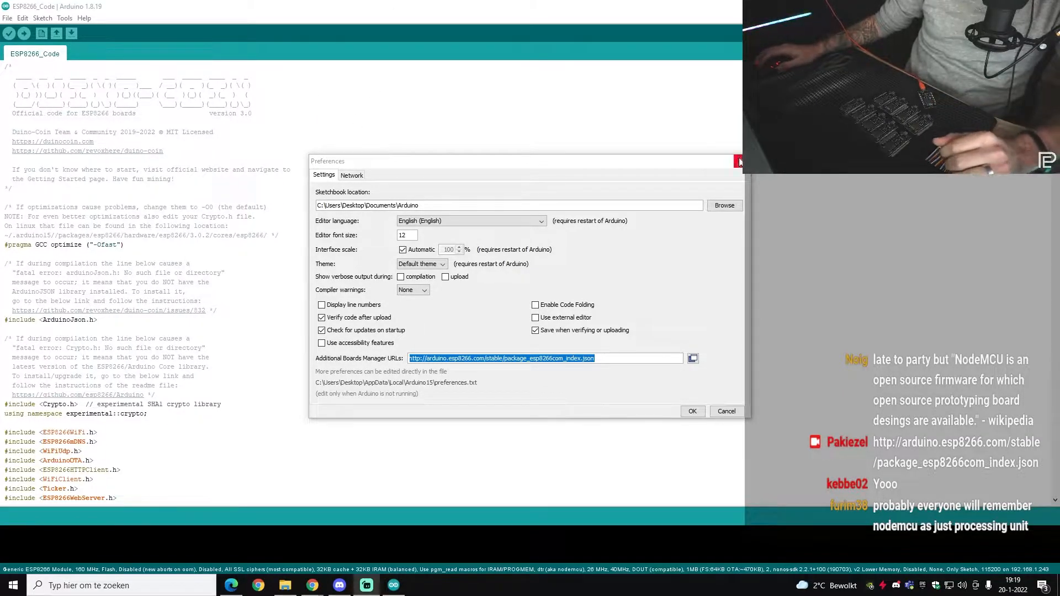
Step: Search the Boards Manager for 'esp' to confirm ESP8266 Community 3.0.1 is installed
left_click(65, 18)
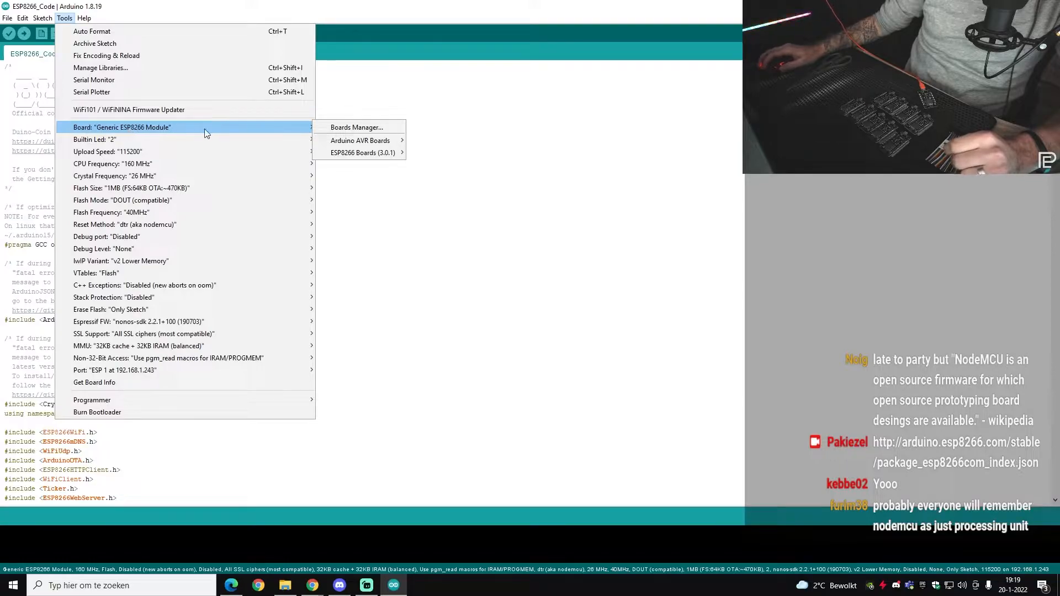
left_click(358, 127)
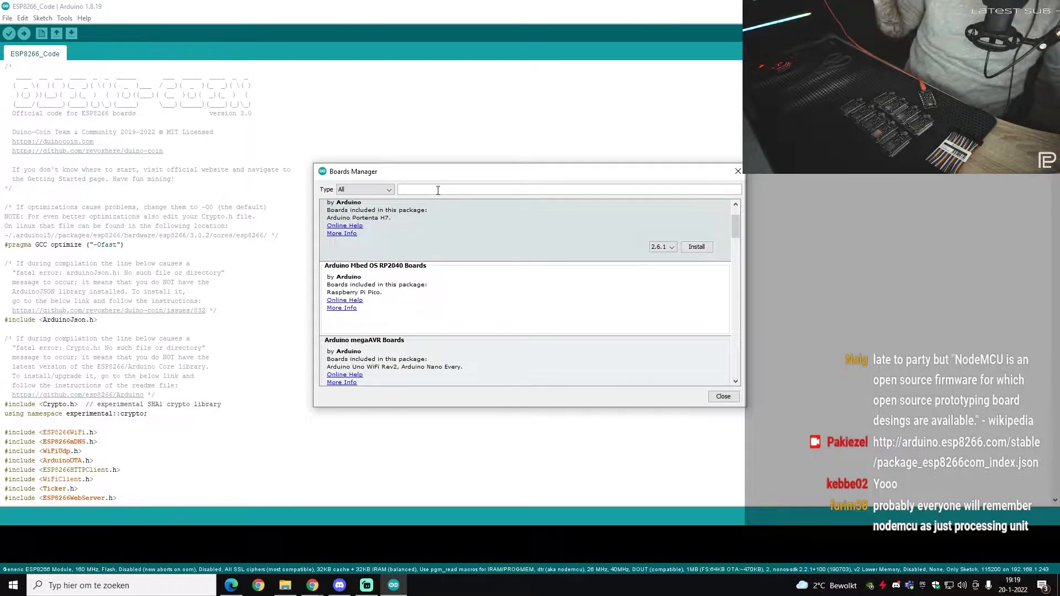
type("esp8266")
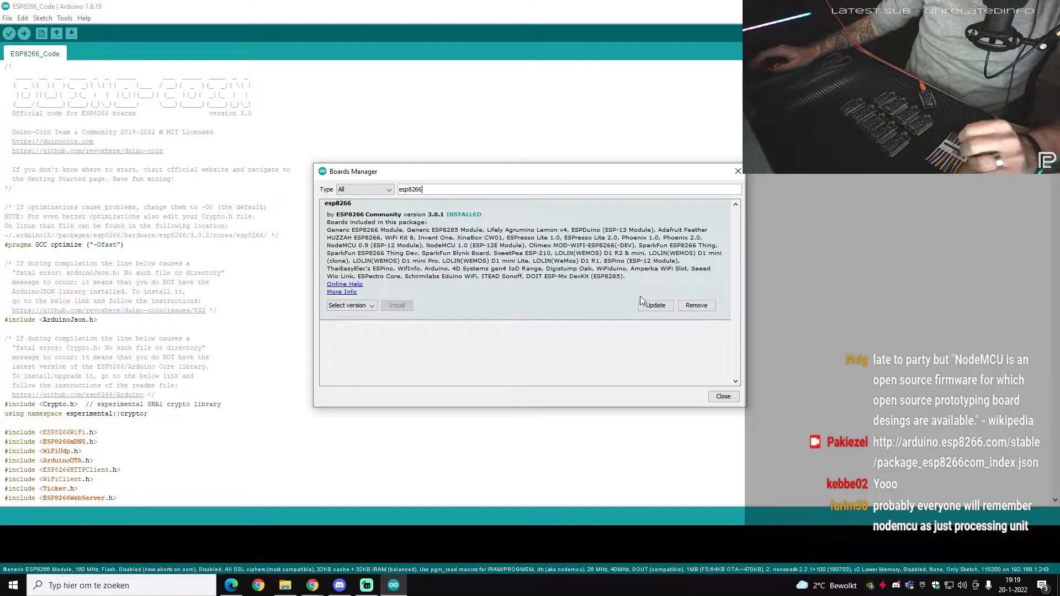
mouse_move(442, 247)
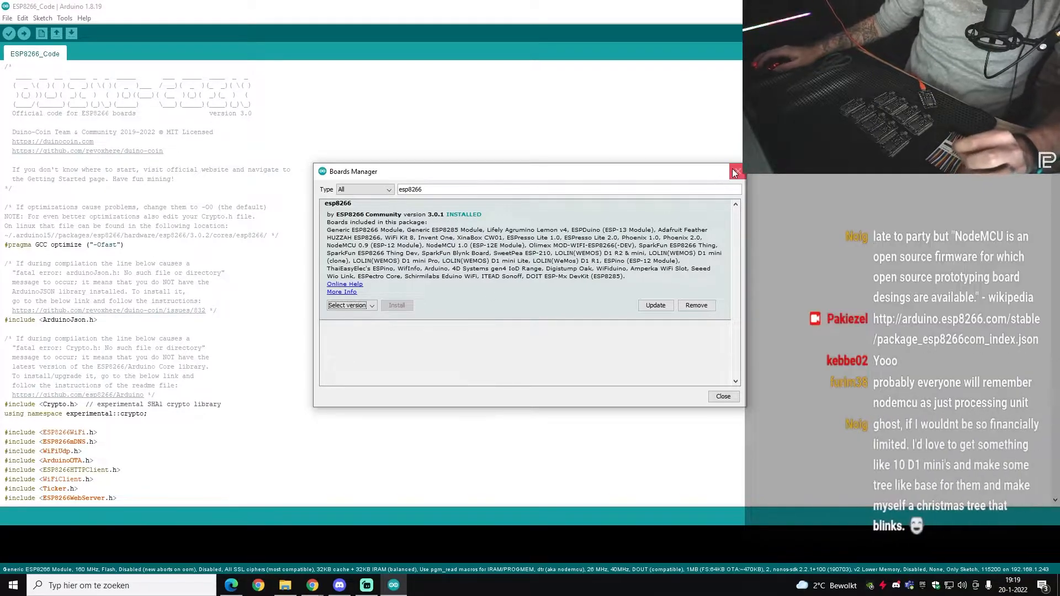
mouse_move(735, 171)
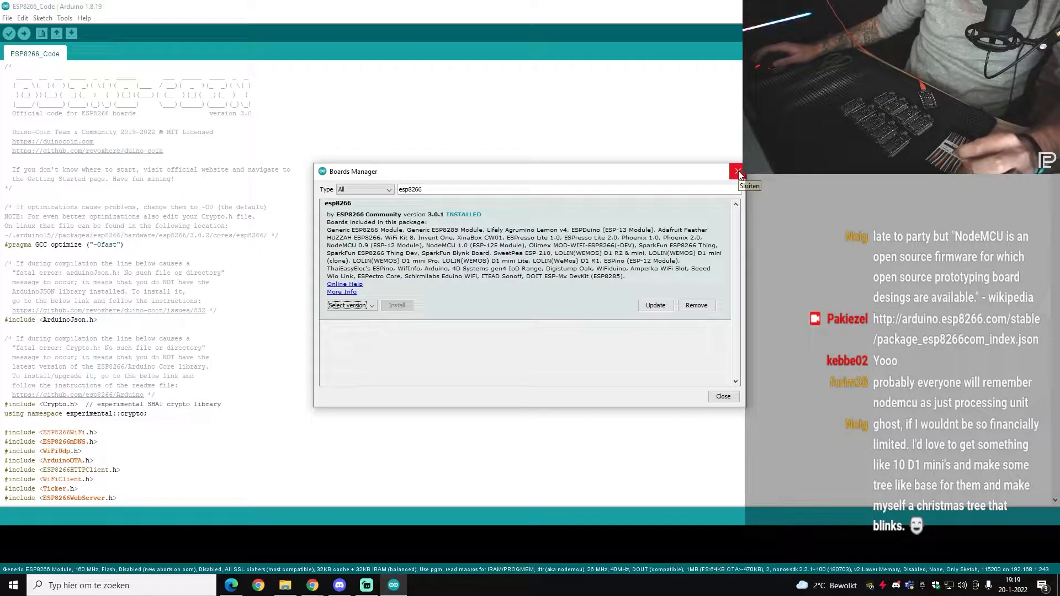
Step: Close the Boards Manager and scroll to the SSID, PASSWORD, USERNAME and RIG_IDENTIFIER block
left_click(736, 171)
type("156")
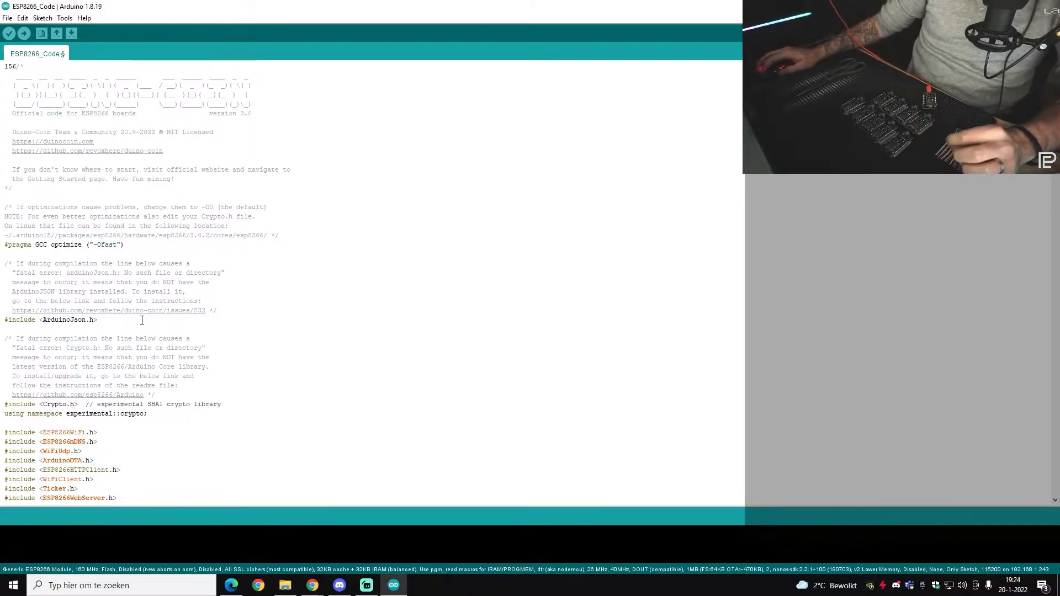
double_click(67, 319)
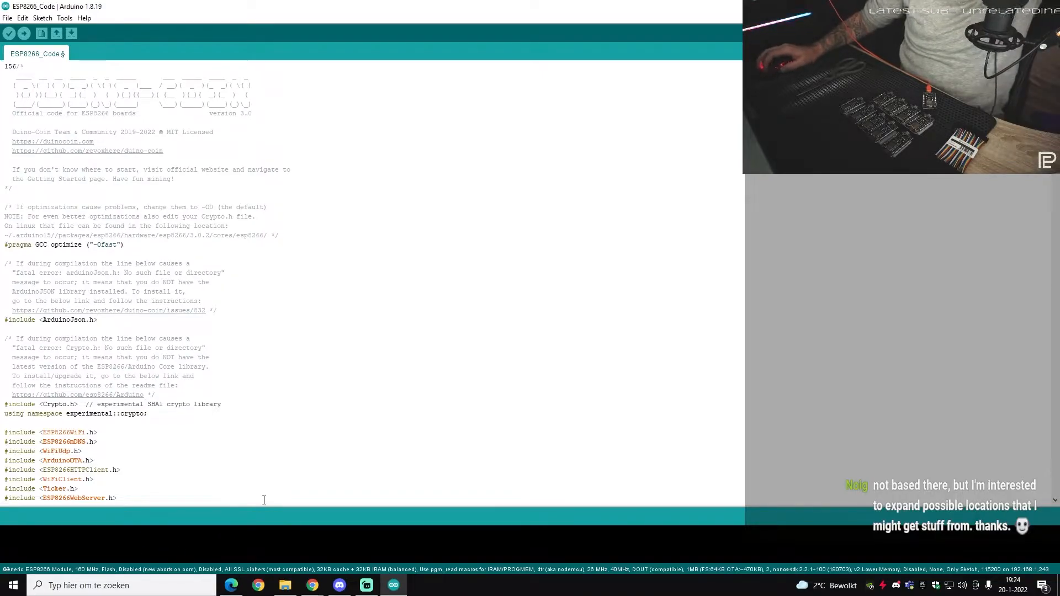
scroll("down", 3)
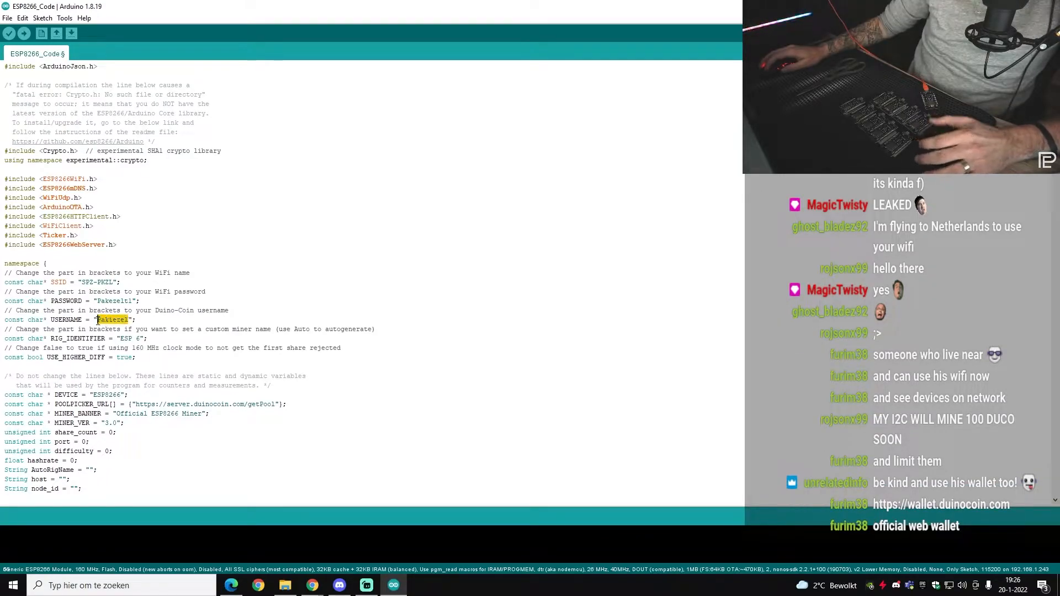
Step: Set RIG_IDENTIFIER to 'ESP 7' and bring up the board settings menu
left_click(127, 319)
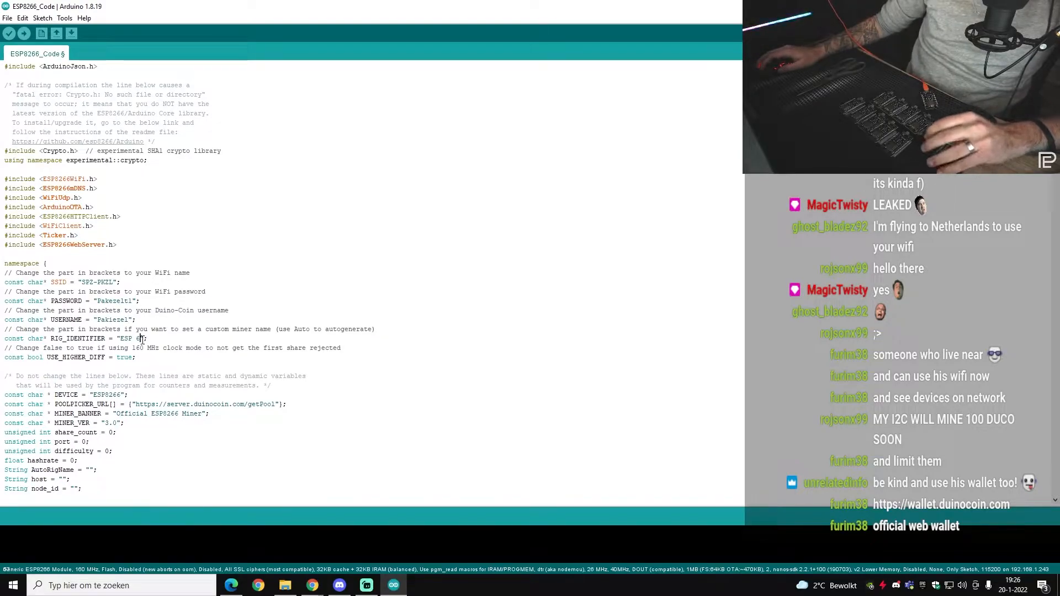
left_click_drag(88, 338, 142, 338)
type("7")
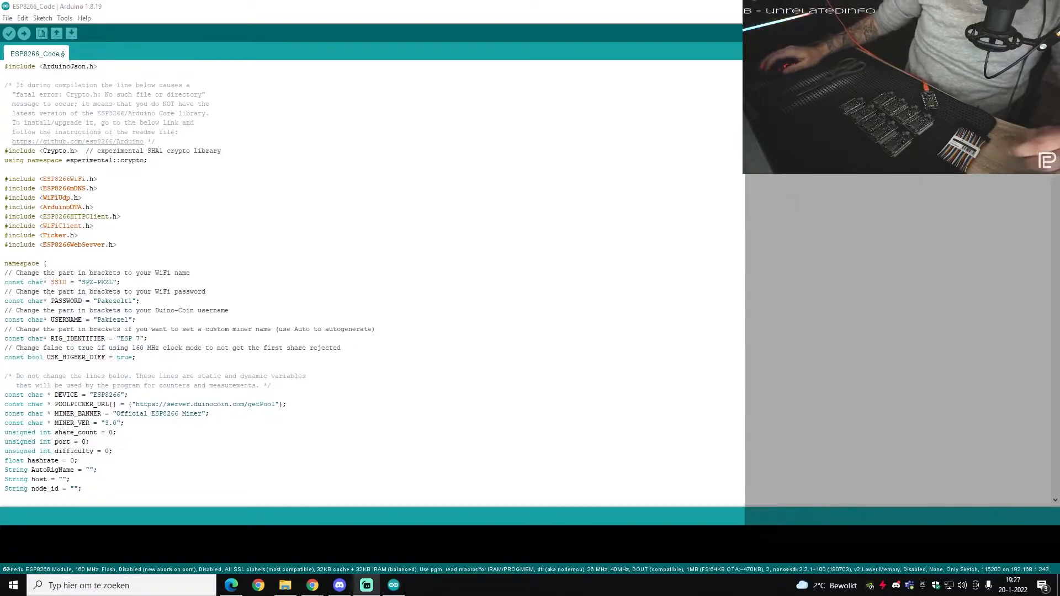
double_click(134, 338)
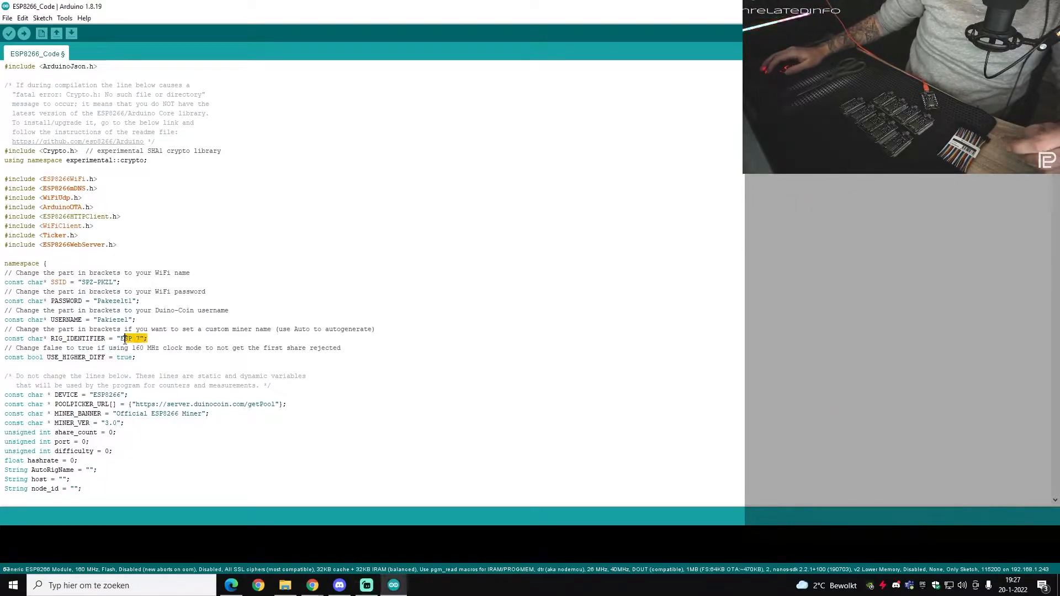
left_click(148, 338)
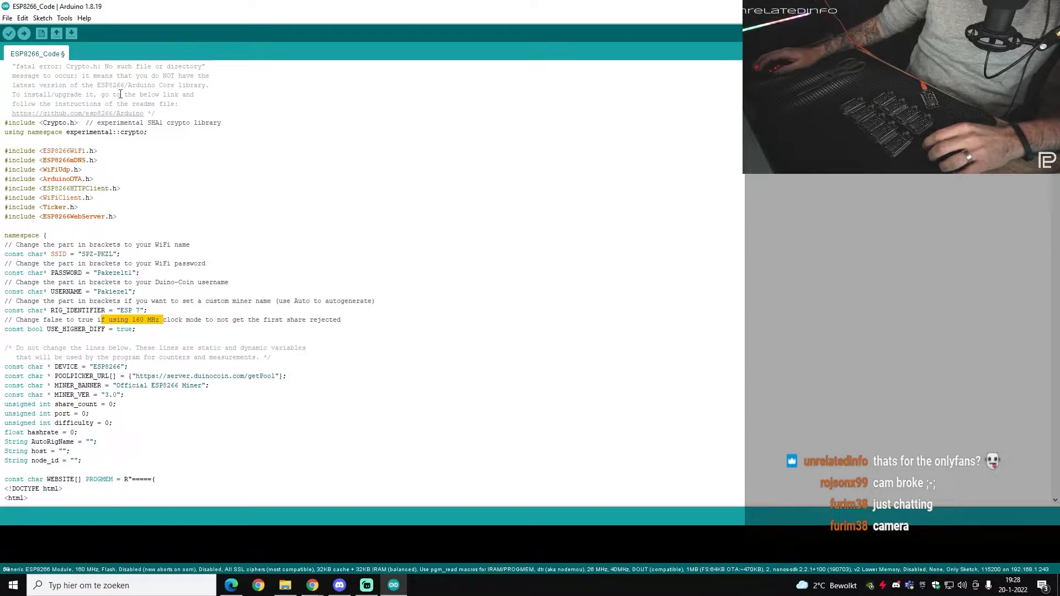
left_click(148, 319)
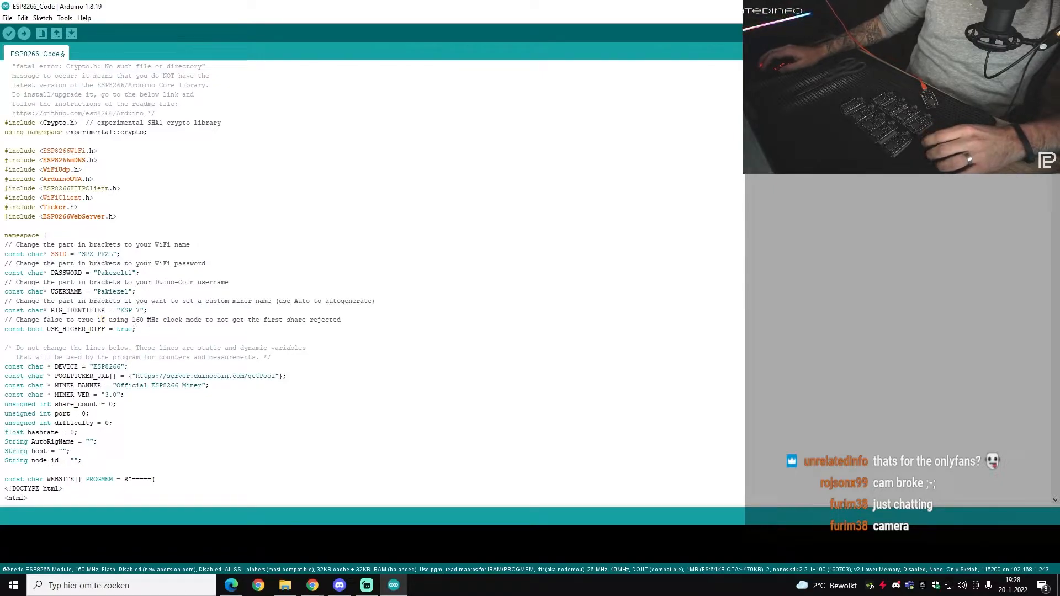
double_click(124, 329)
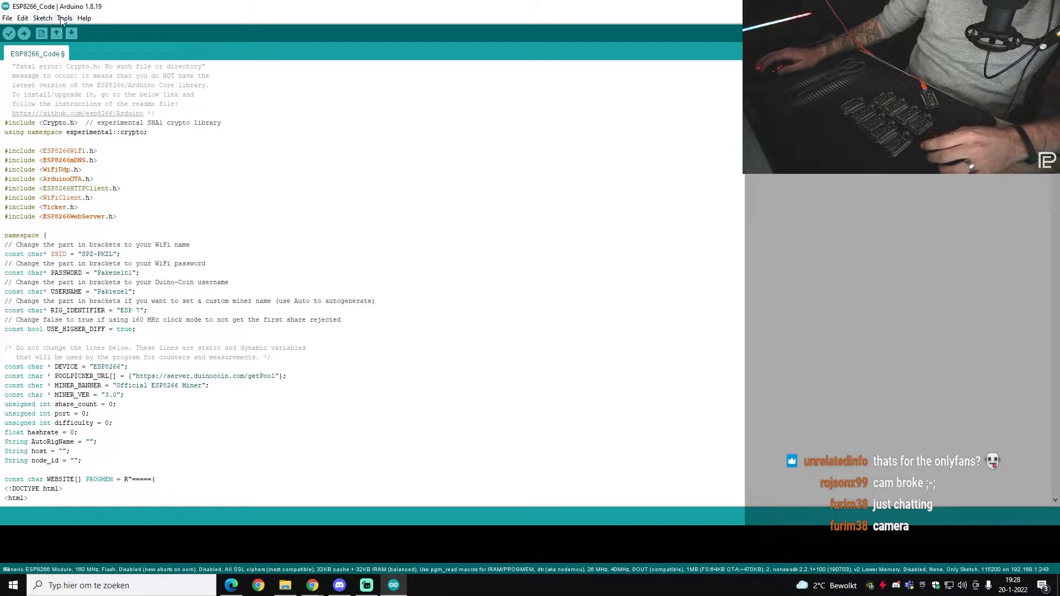
left_click(65, 18)
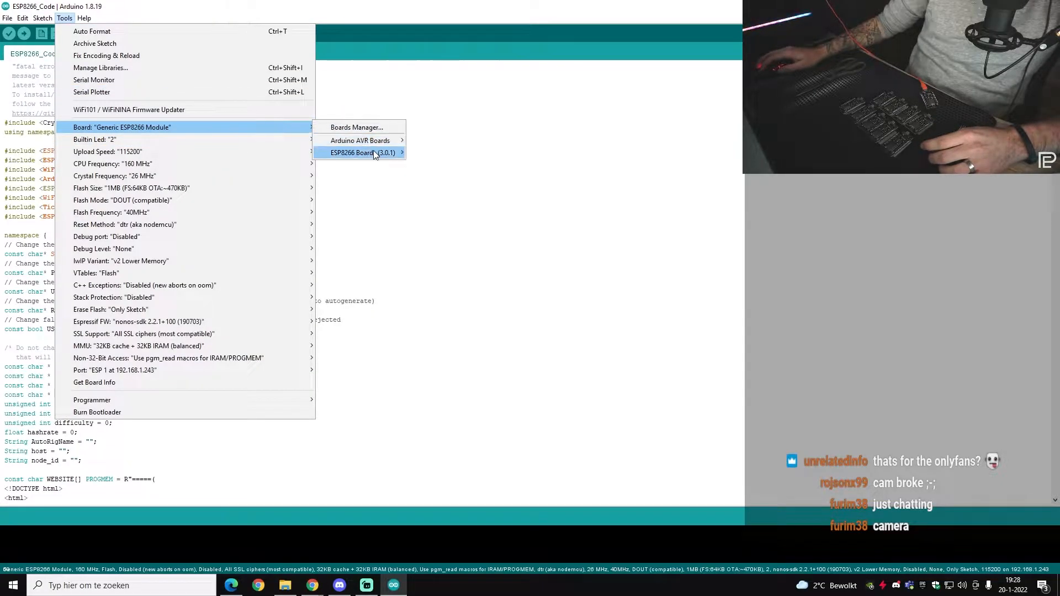
mouse_move(360, 140)
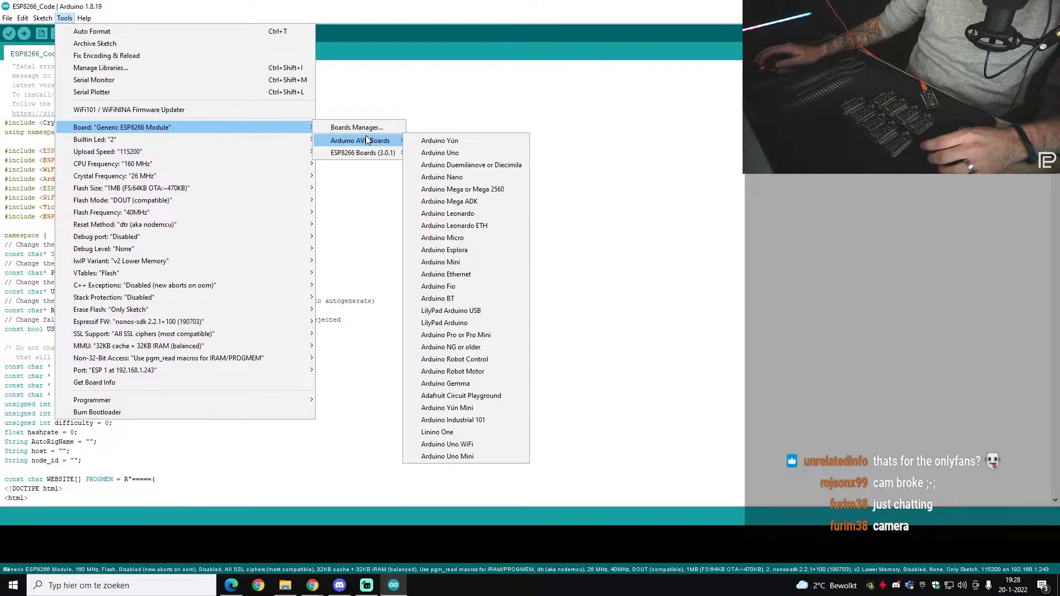
mouse_move(363, 153)
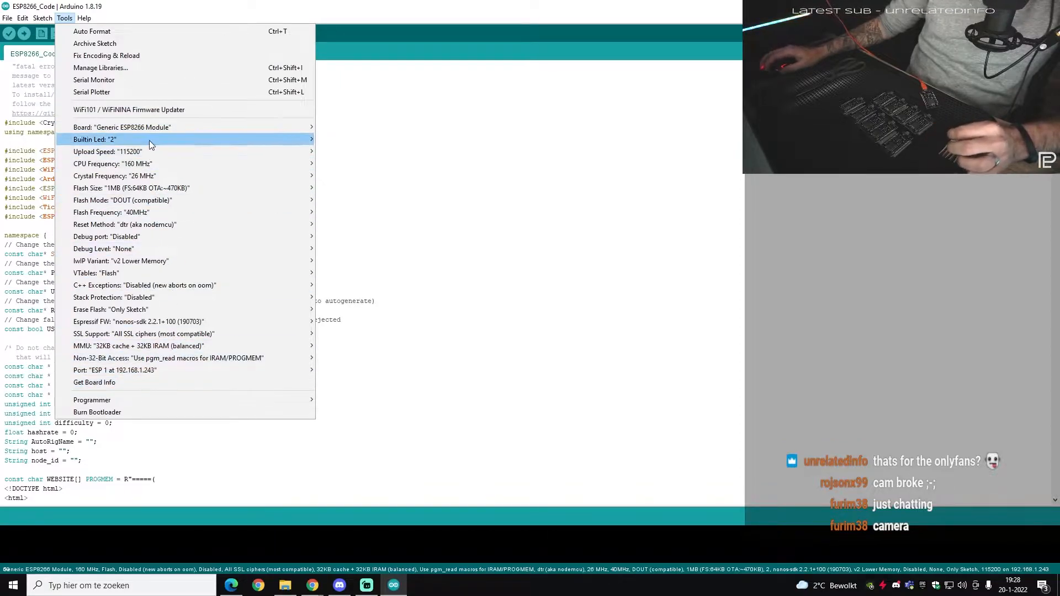
mouse_move(166, 334)
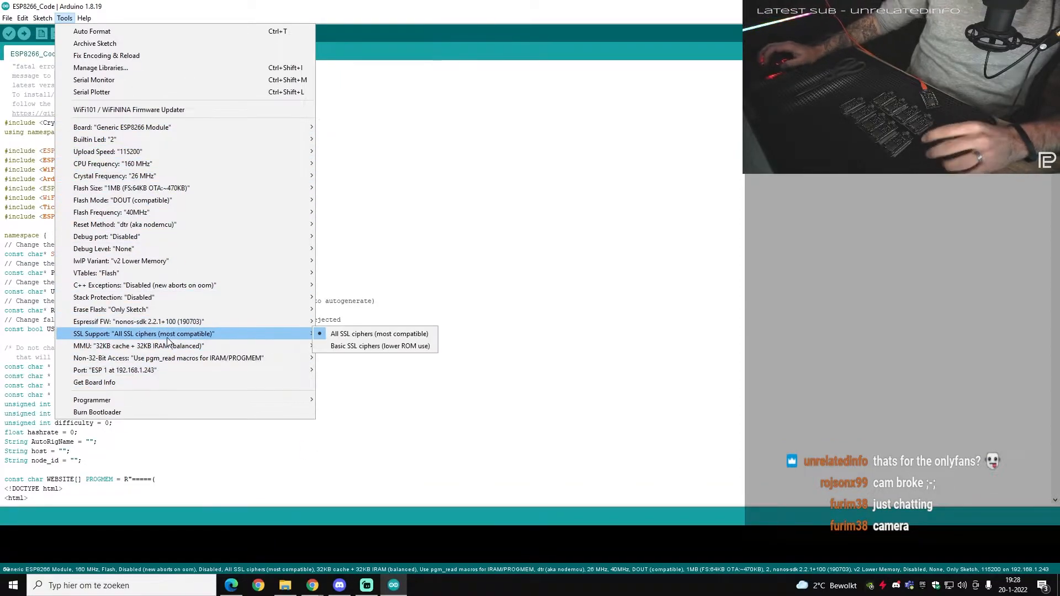
mouse_move(150, 151)
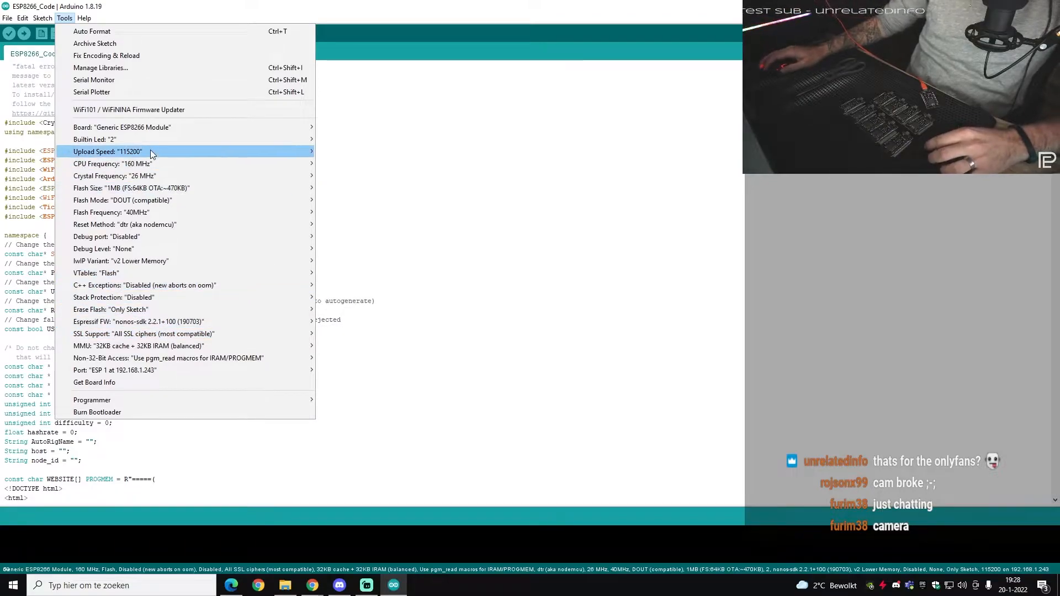
mouse_move(113, 163)
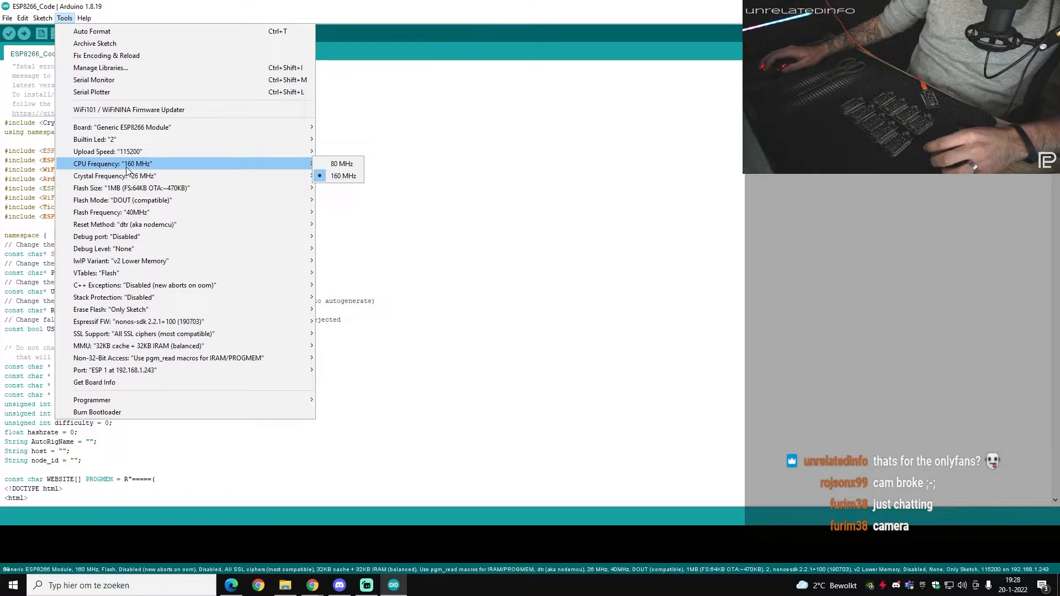
mouse_move(340, 163)
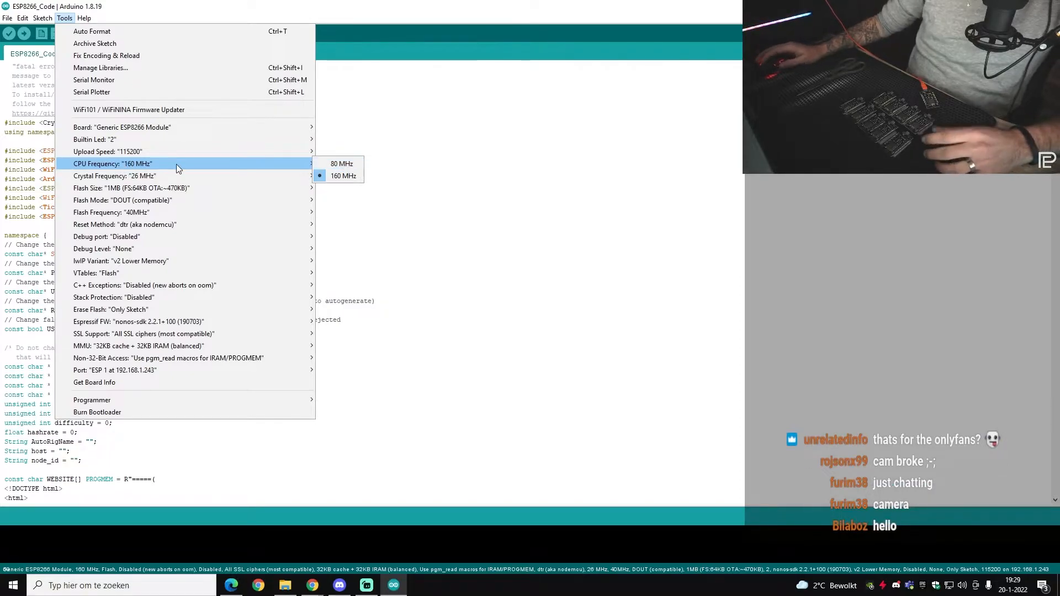
mouse_move(342, 163)
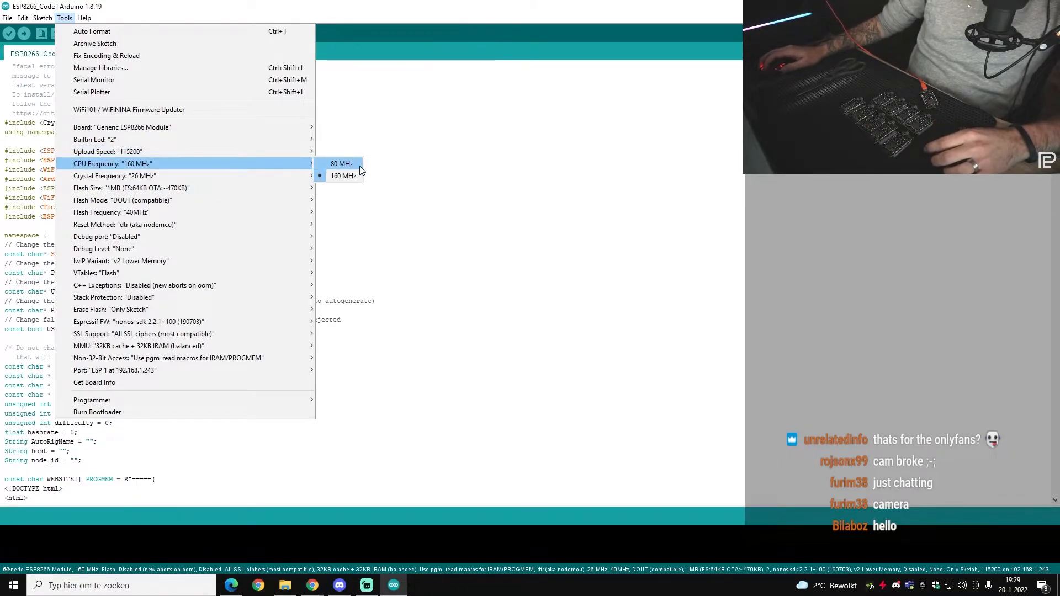
mouse_move(343, 176)
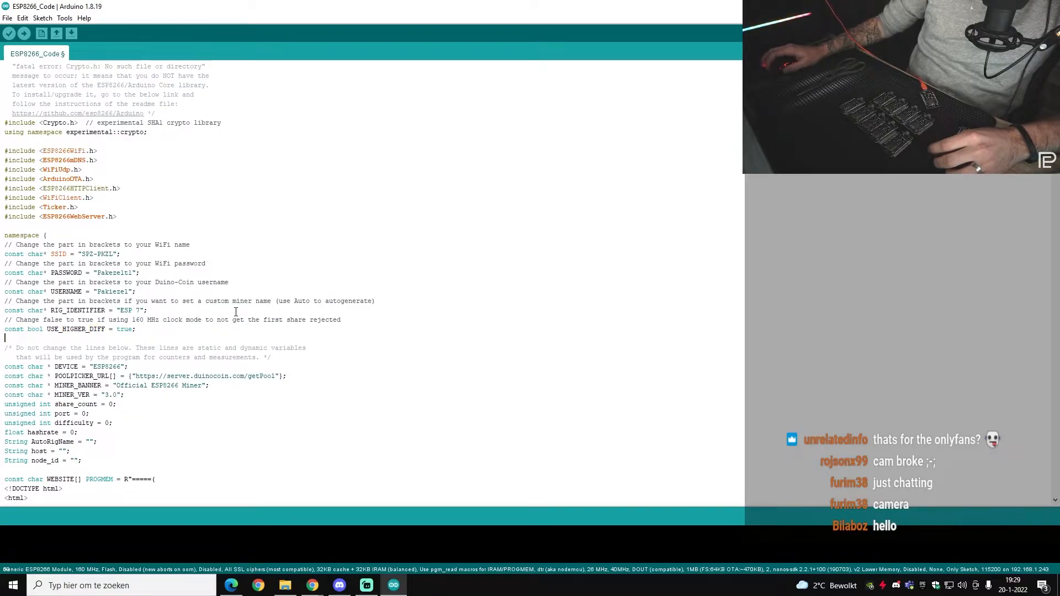
left_click(65, 17)
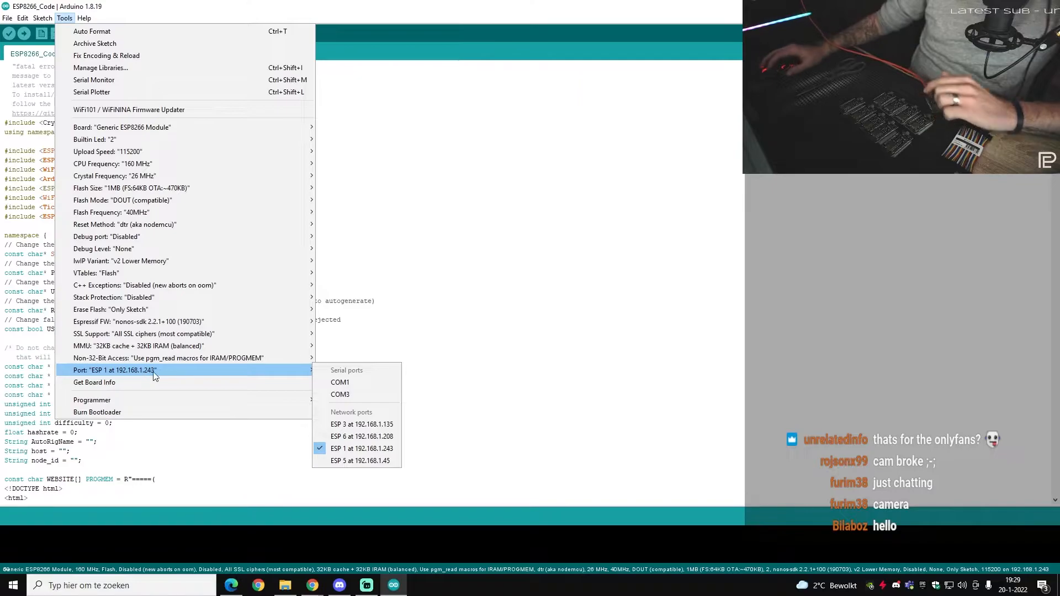
mouse_move(340, 394)
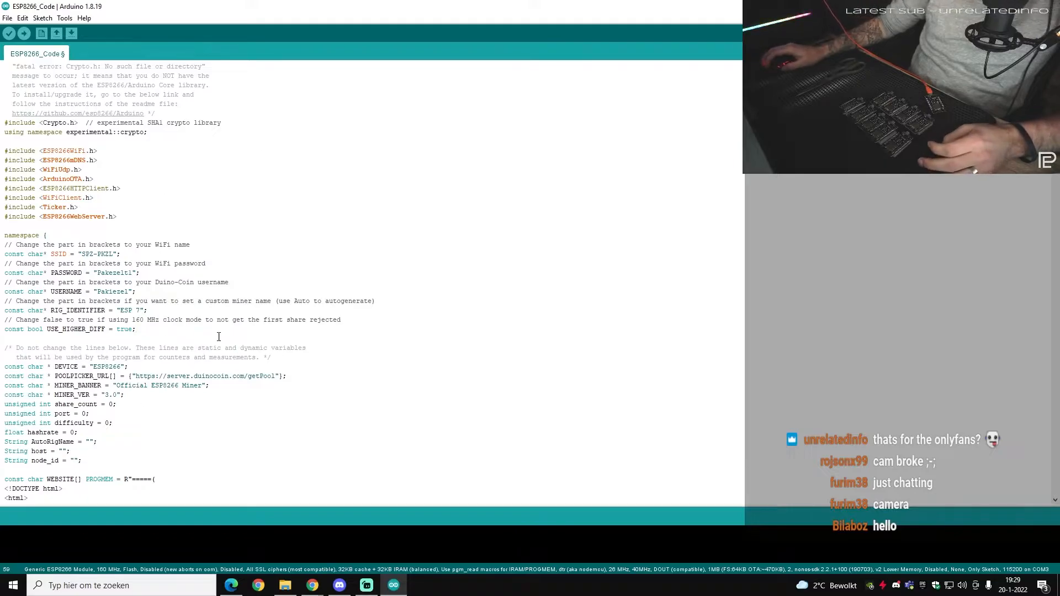
Step: Review the WiFi, username and rig name settings, then upload the sketch over COM3
left_click_drag(7, 244, 135, 329)
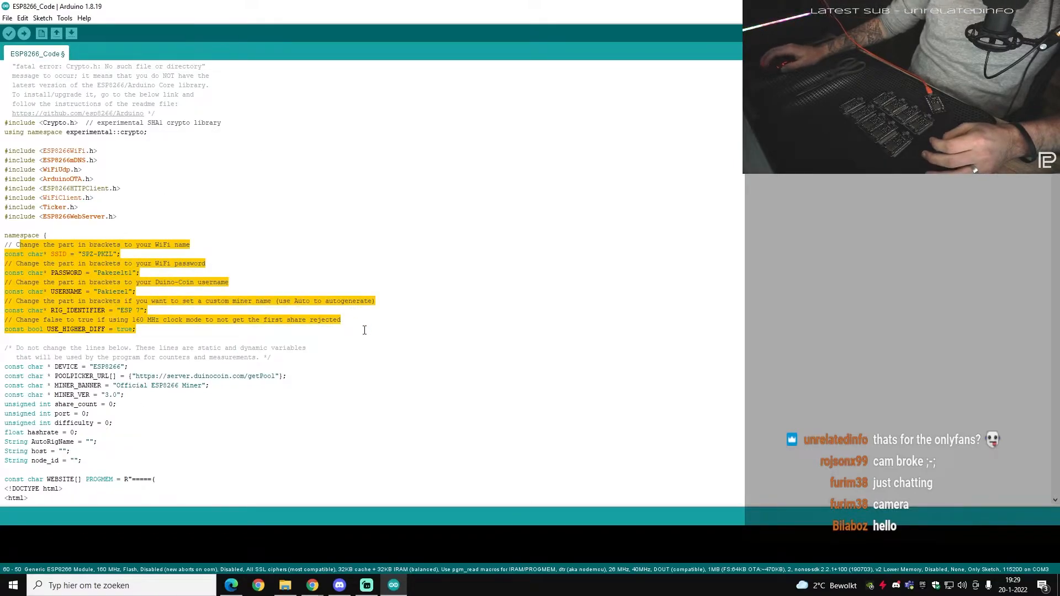
left_click(135, 329)
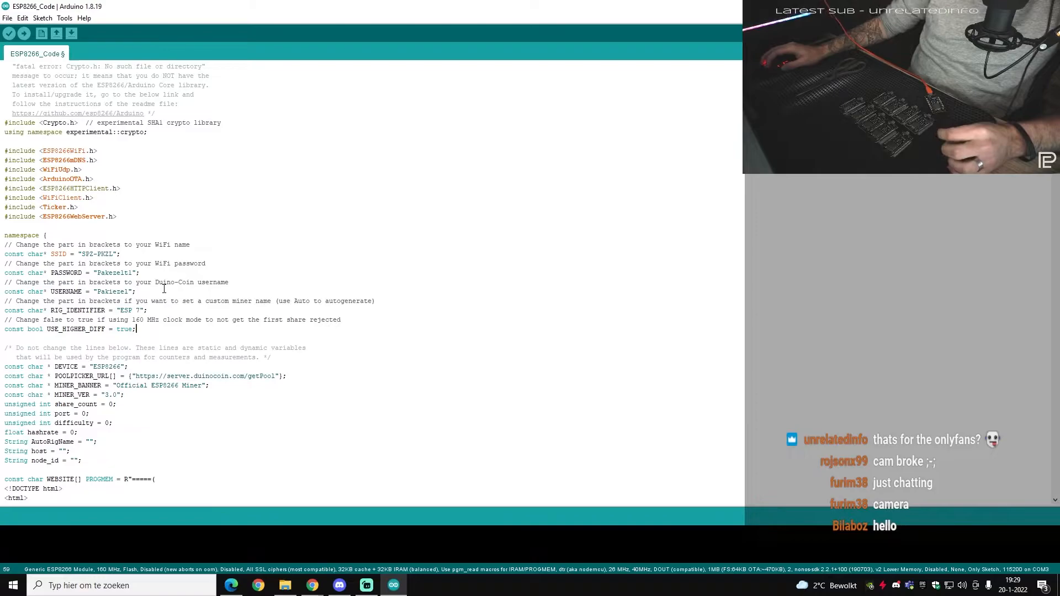
scroll("down", 3)
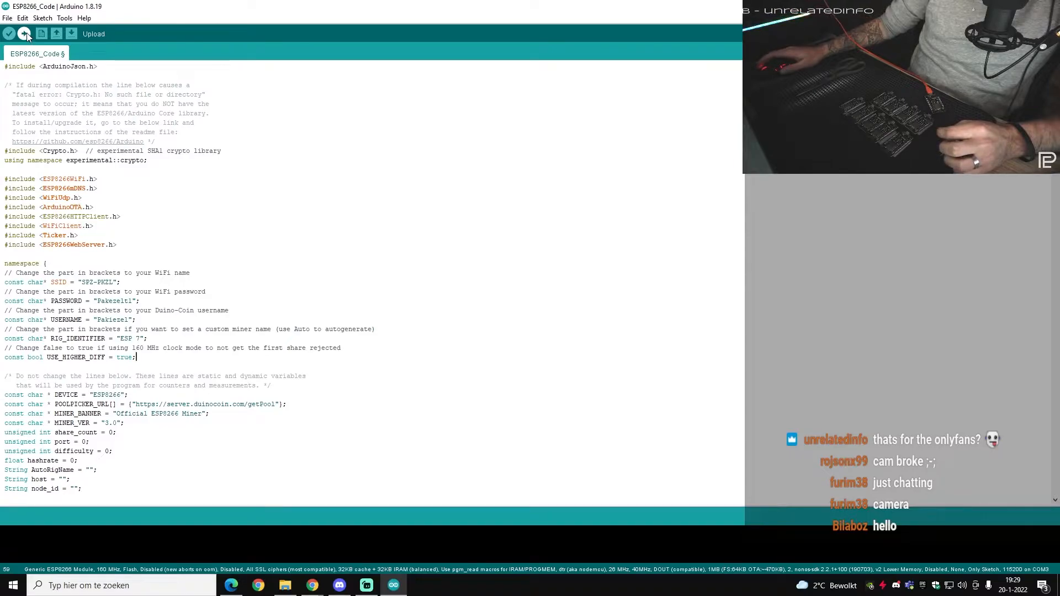
left_click(24, 33)
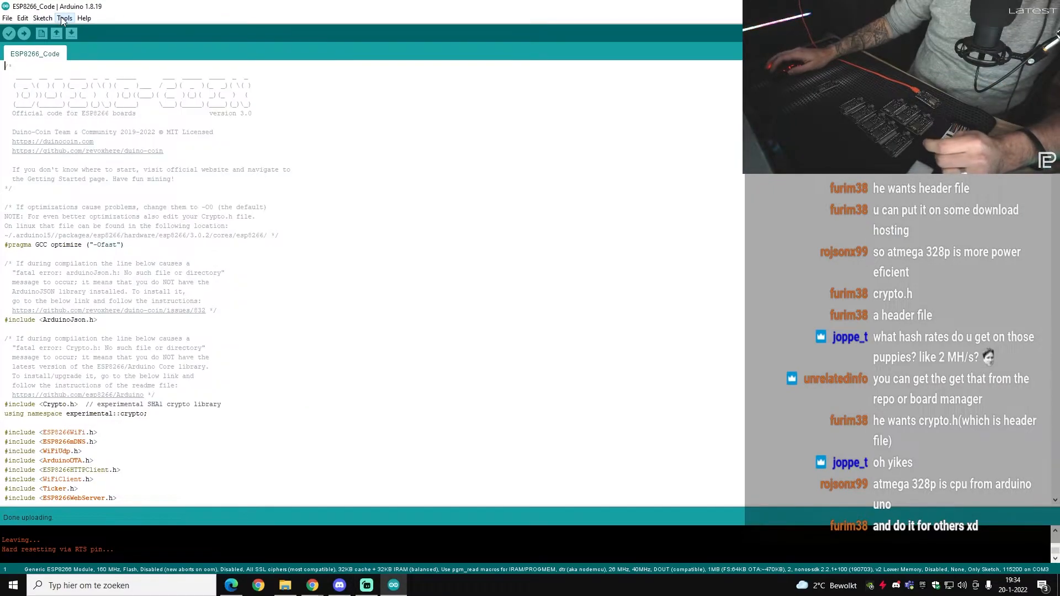
Step: After the ESP 7 upload finishes, check the board settings for the port
left_click(64, 18)
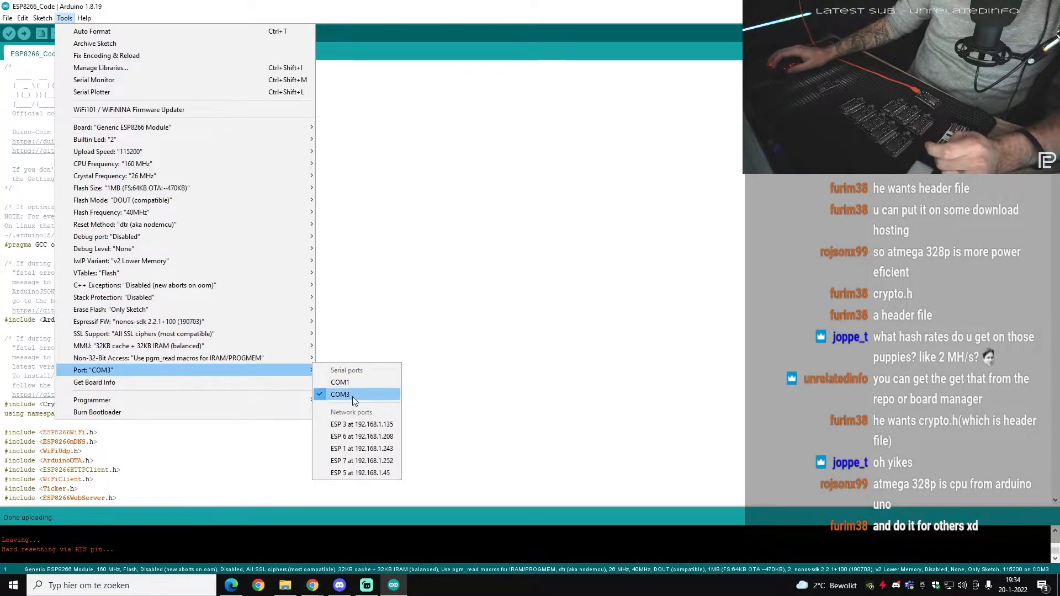
Step: Choose COM3 as the upload port for the ESP 8 board
left_click(339, 394)
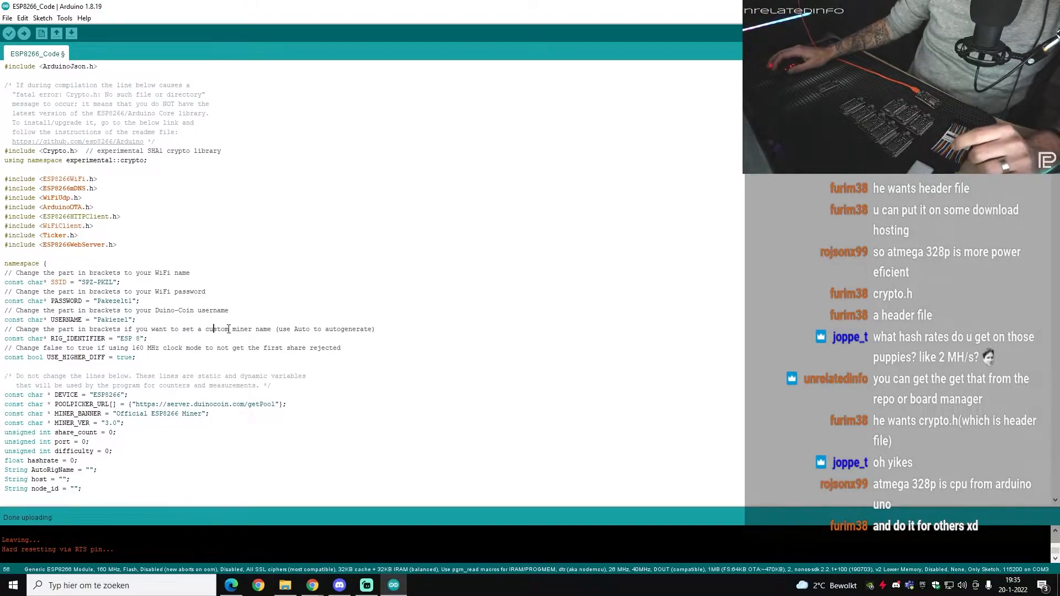
Step: Upload the ESP 8 miner sketch and scroll while it compiles
left_click(9, 33)
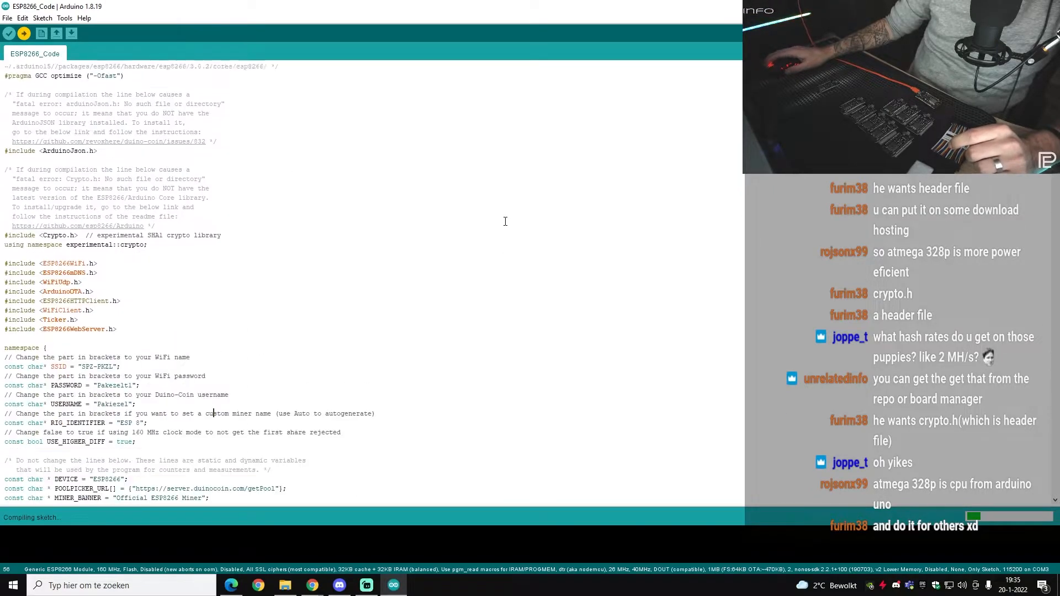
scroll("down", 3)
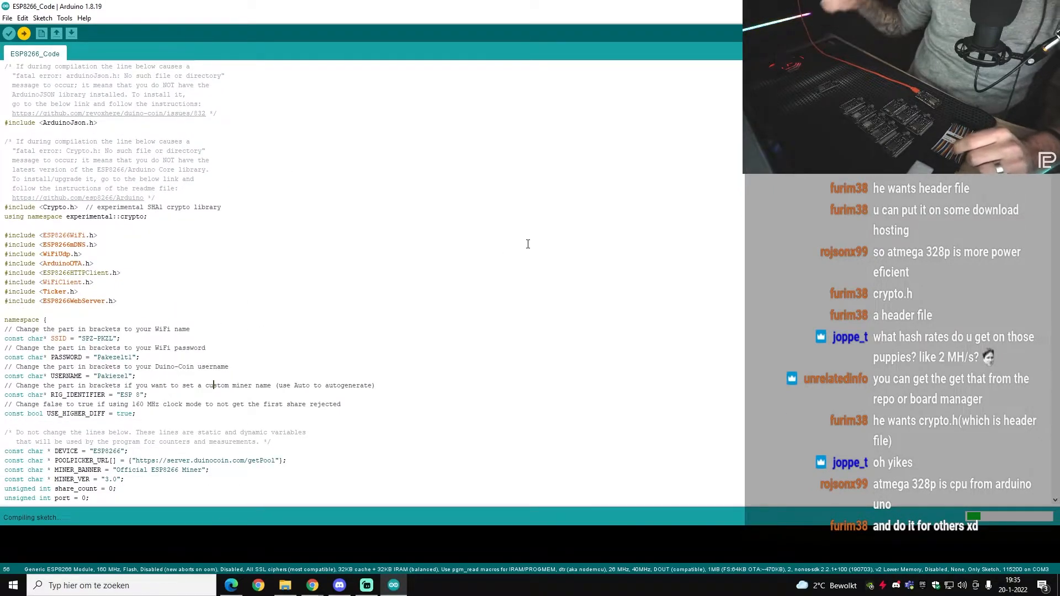